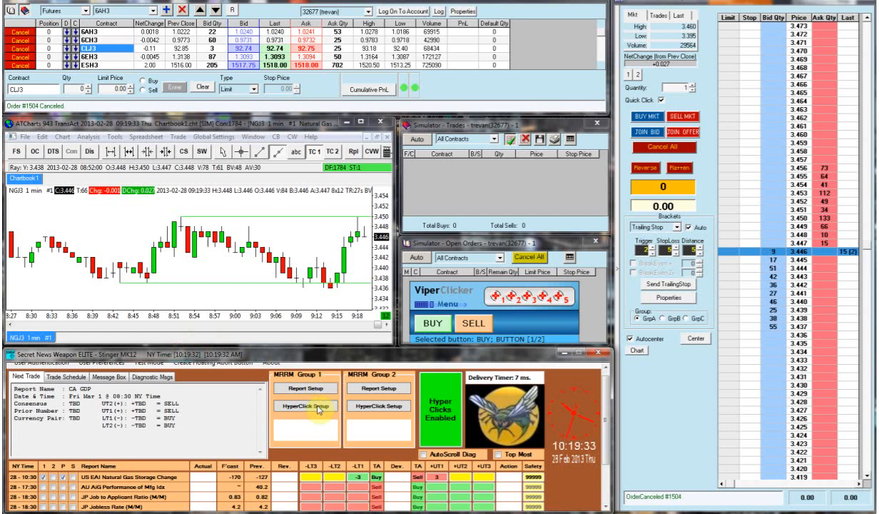
Step: Bring up the HyperClick Settings grid for Group 1 with its Buy, No Trade and Sell rows
click(305, 405)
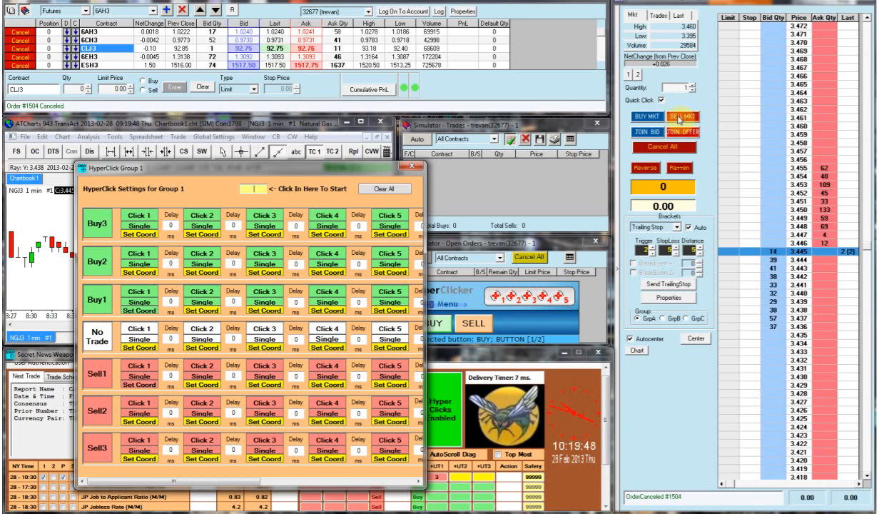
Step: Close the Group 1 HyperClick settings window, returning to the main trading dashboard
click(411, 167)
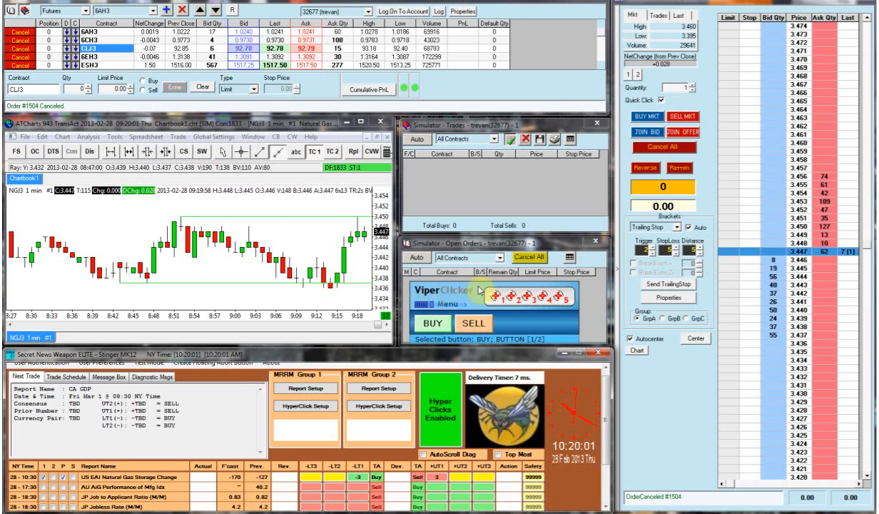
Step: Select the BUY and SELL buttons ViperClicker will click automatically, leaving it in compact Buy/Sell form
click(462, 303)
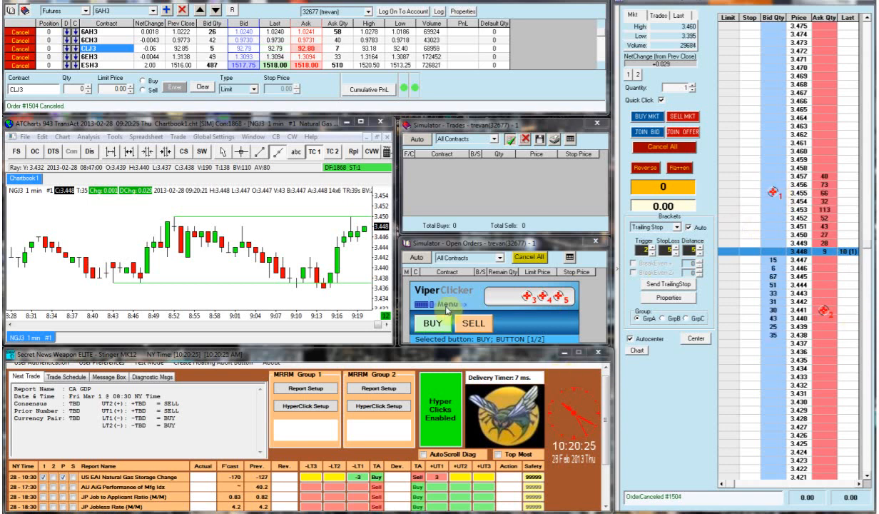
click(446, 306)
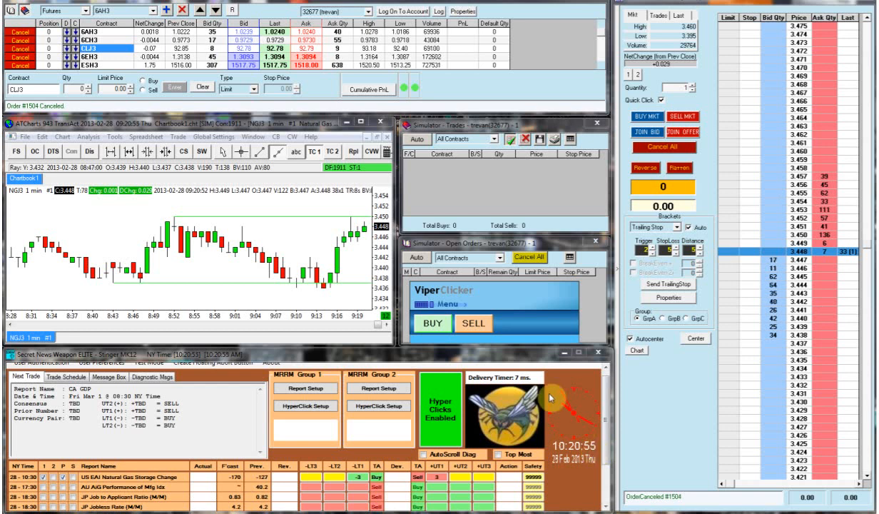
Step: Fire a test buy order from ViperClicker and confirm the 'Send order successful' status
click(432, 323)
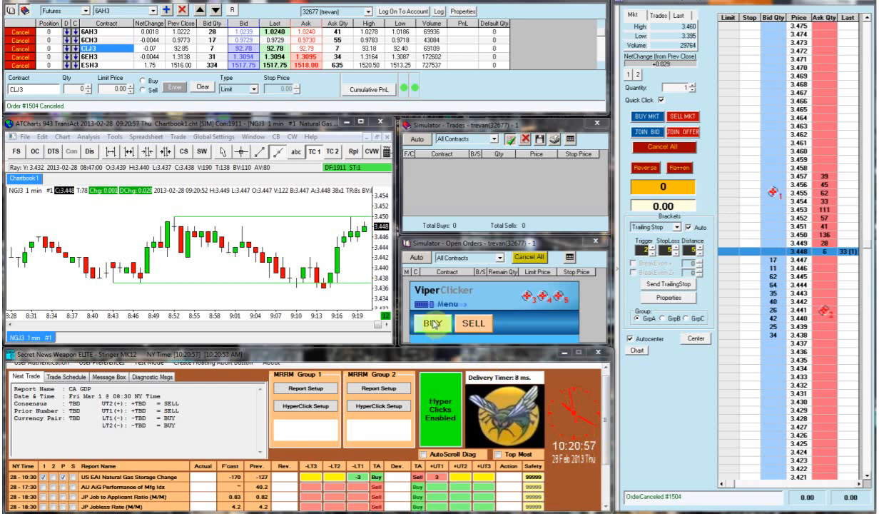
click(431, 323)
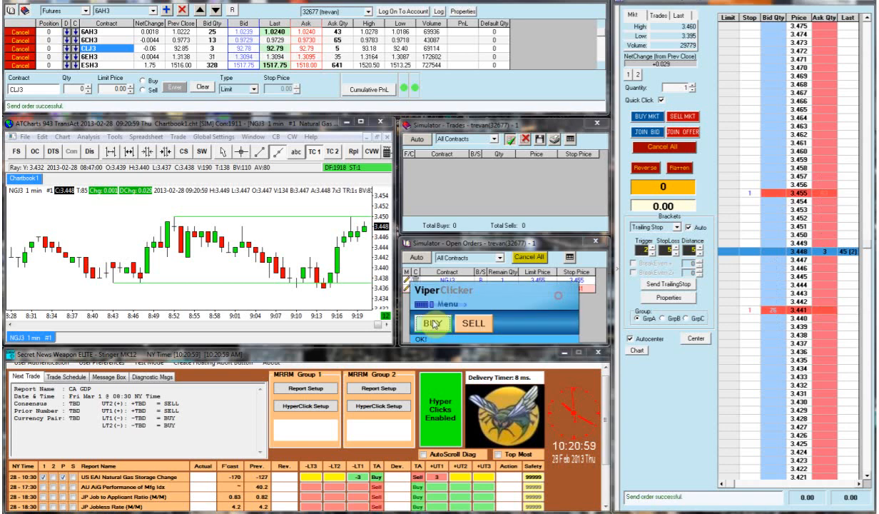
click(431, 323)
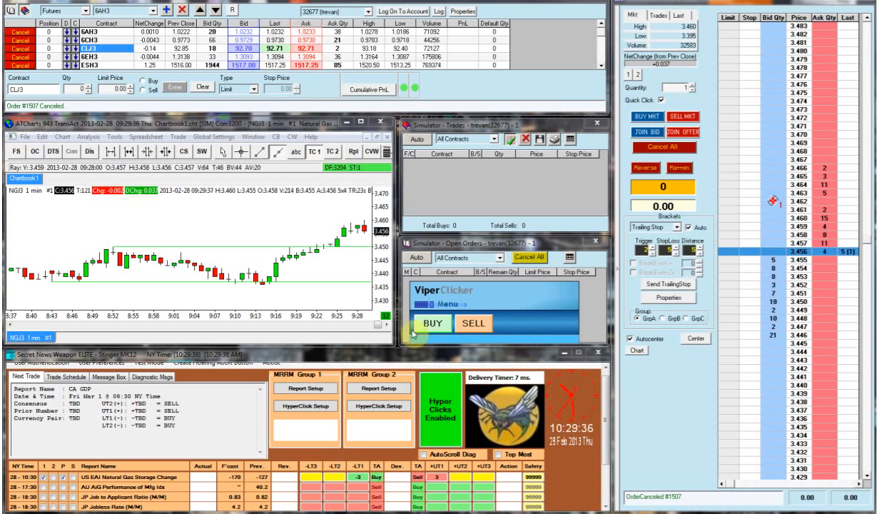
Step: Trigger the straddle orders at the release so one side fills into a one-lot short position
click(431, 323)
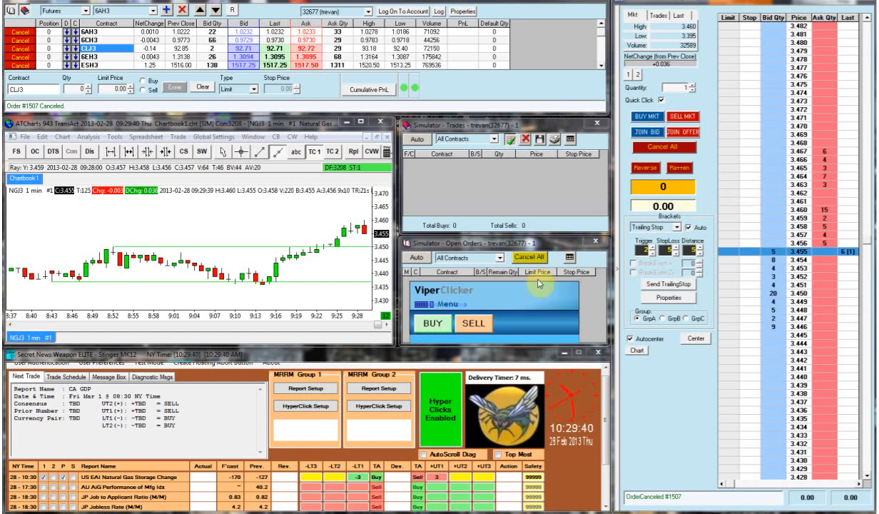
click(433, 323)
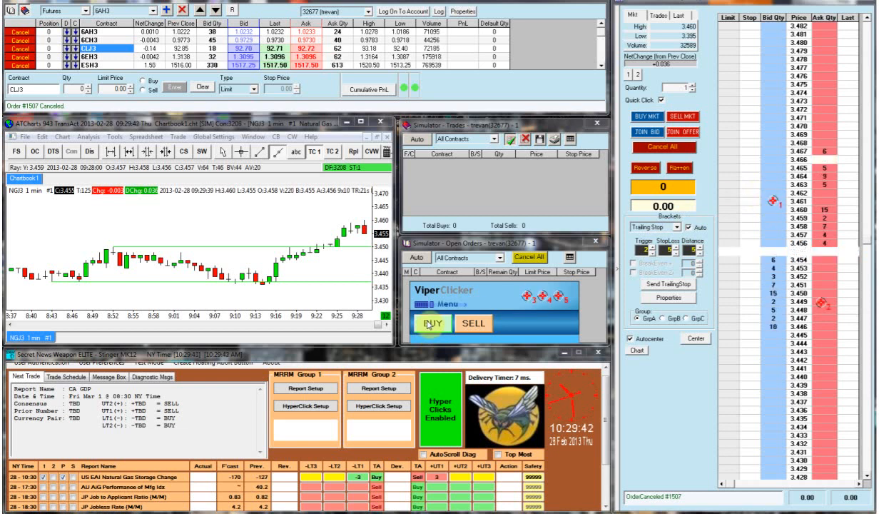
click(432, 322)
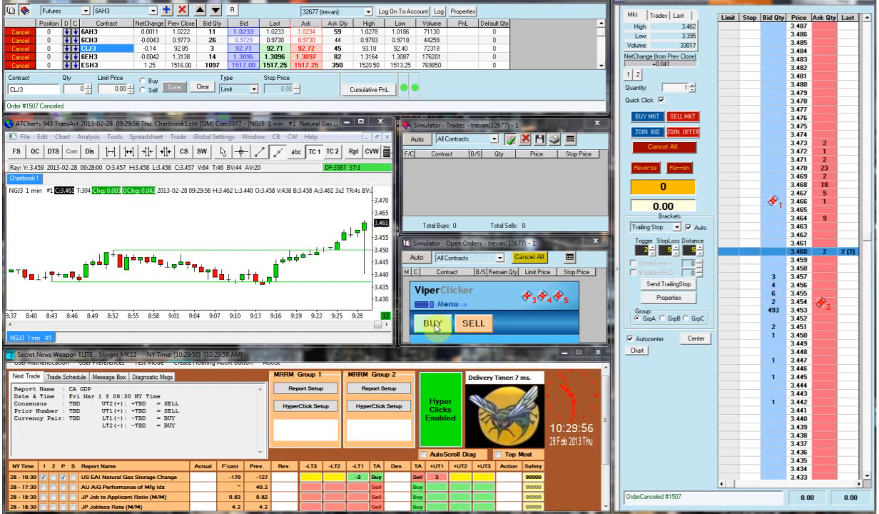
click(431, 323)
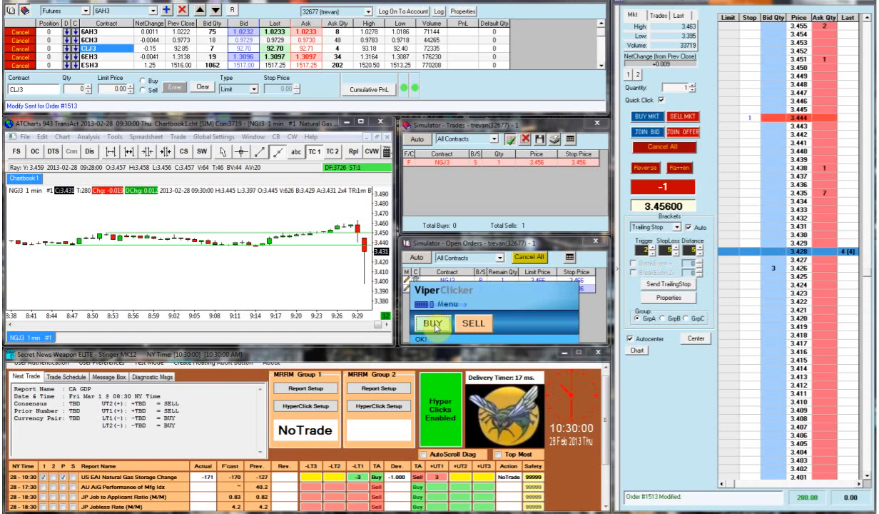
Step: Exit the open short position so the fills list shows both entry and exit trades
click(431, 323)
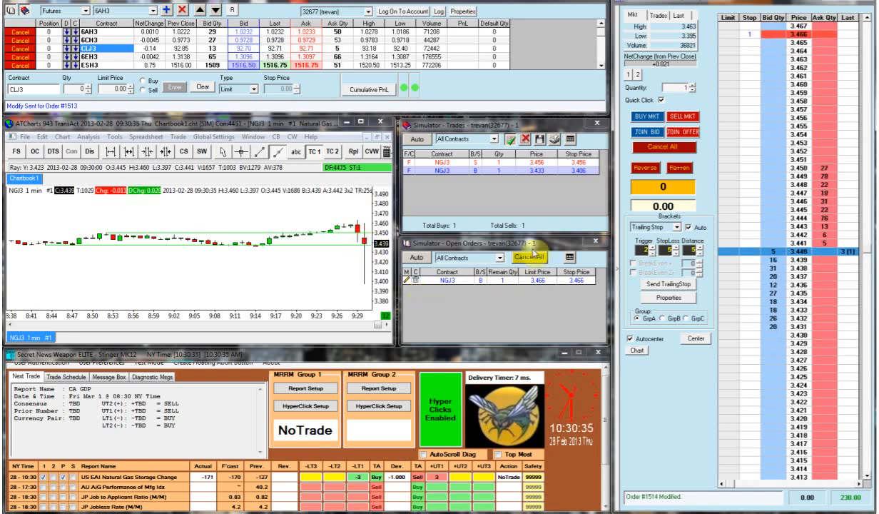
Step: Show the DOM panel's Trades view with the completed trade on the chart
click(528, 257)
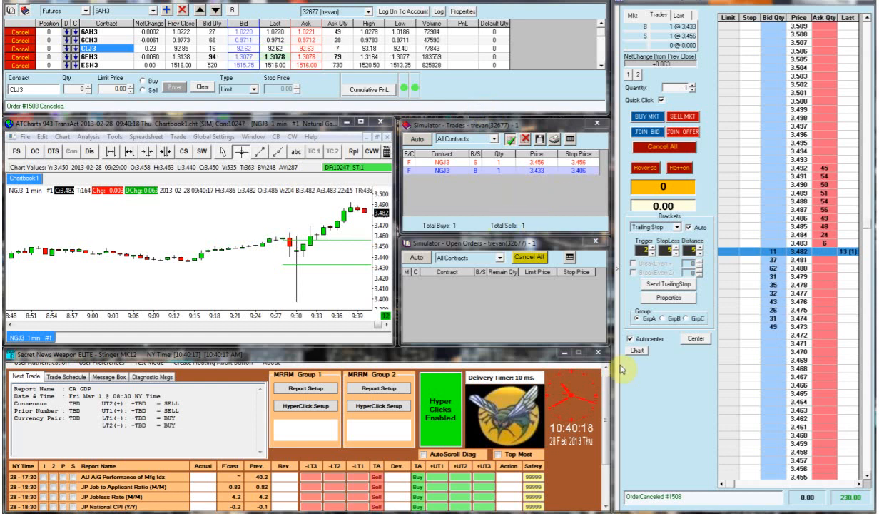
mouse_move(698, 438)
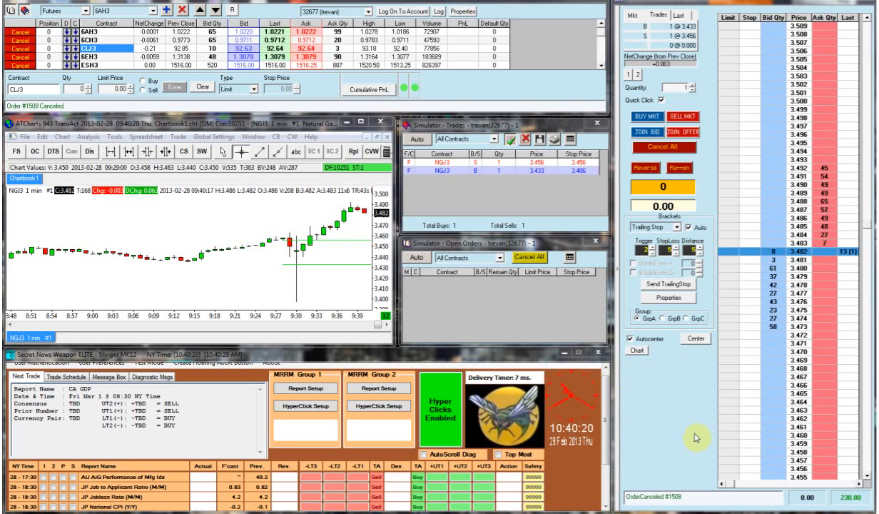